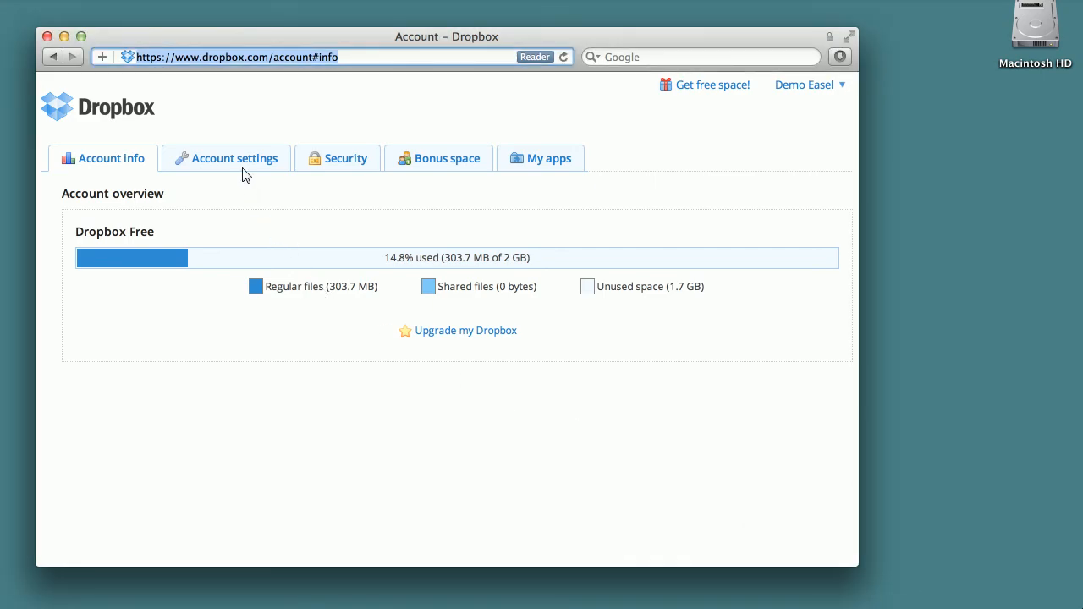
Step: Open the 'example' demo to display its intro screen of navigation keys
left_click(447, 158)
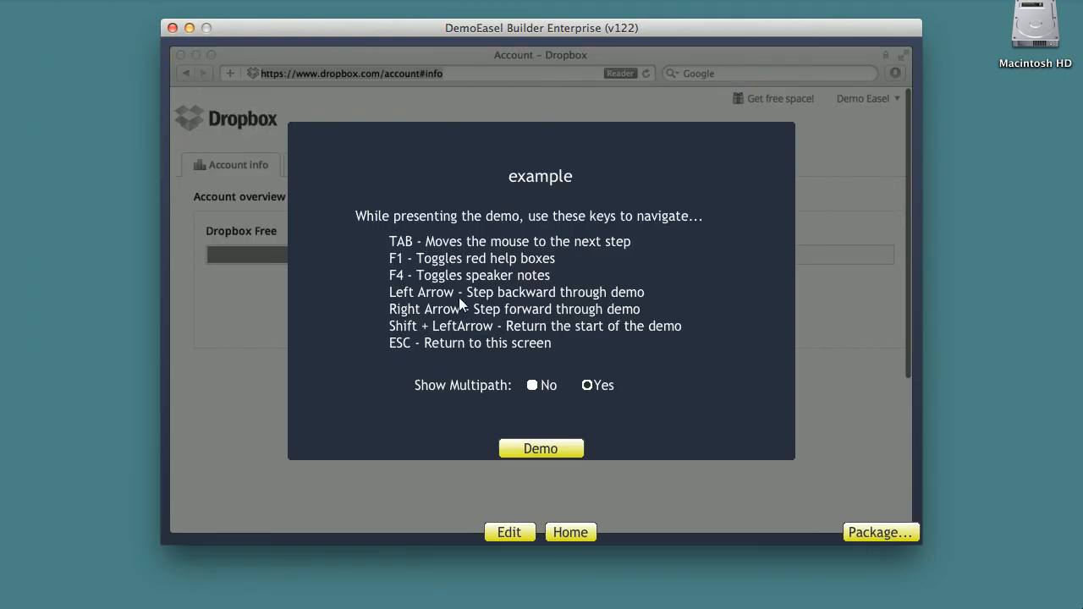
Step: Start demo playback to reach the Dropbox account settings page
left_click(540, 448)
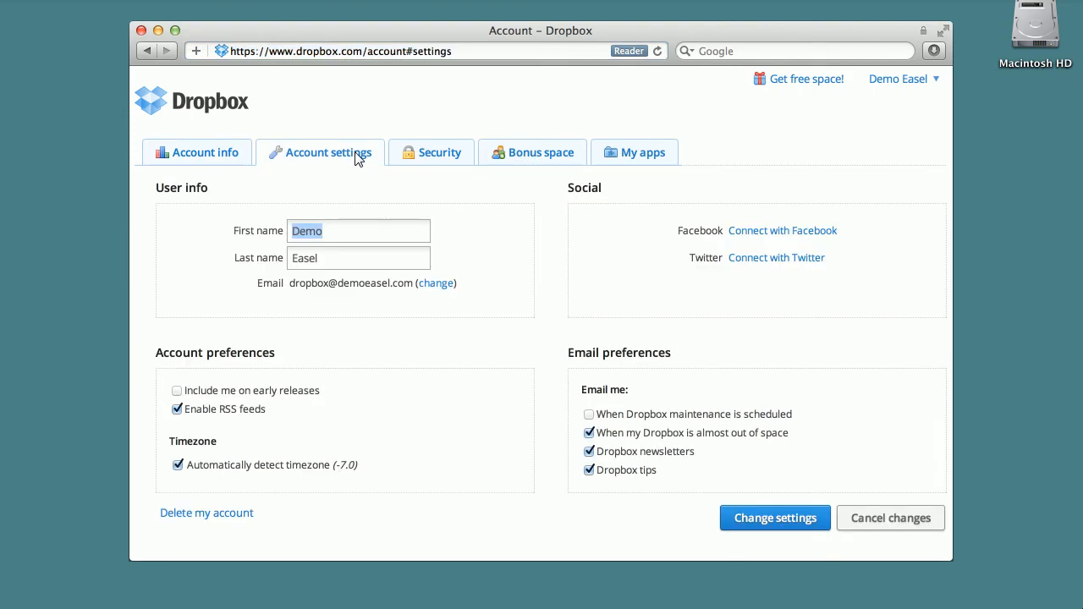